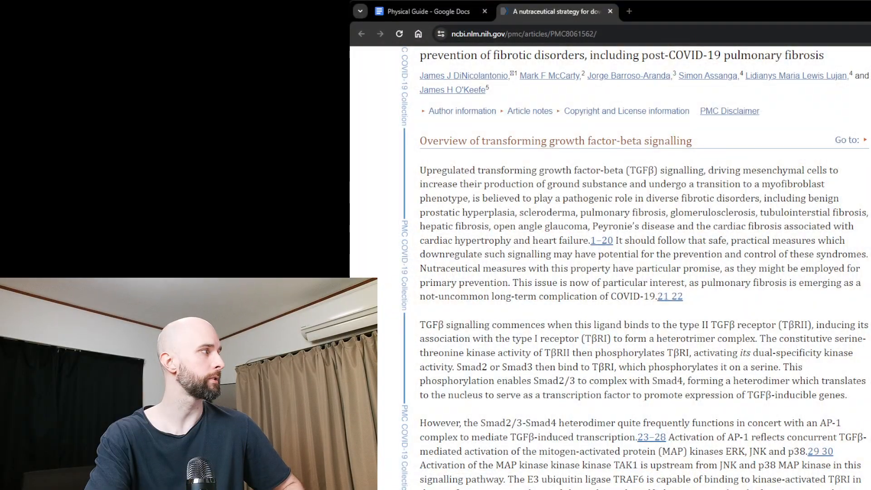
- Highlight 'diverse fibrotic disorders … cardiac fibrosis' in the TGFβ overview's first paragraph
{"action": "scroll", "scroll_direction": "up", "scroll_amount": 3}
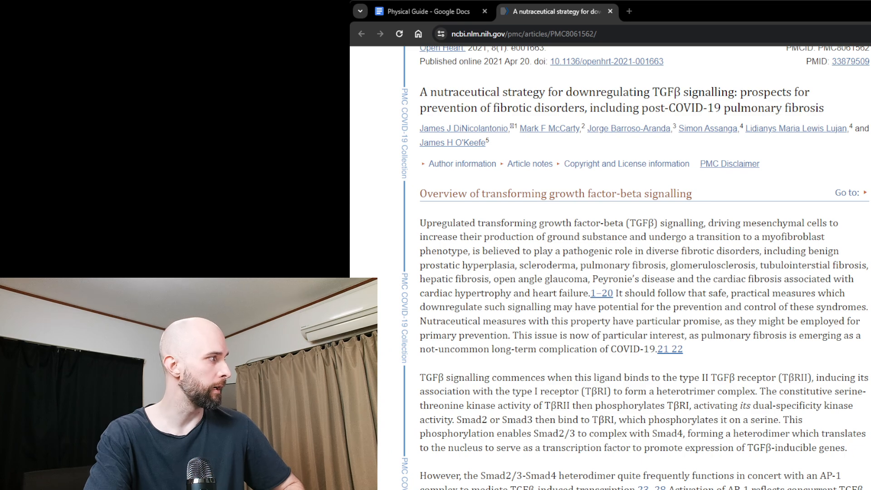
{"action": "left_click_drag", "start_coordinate": [645, 250], "coordinate": [760, 250]}
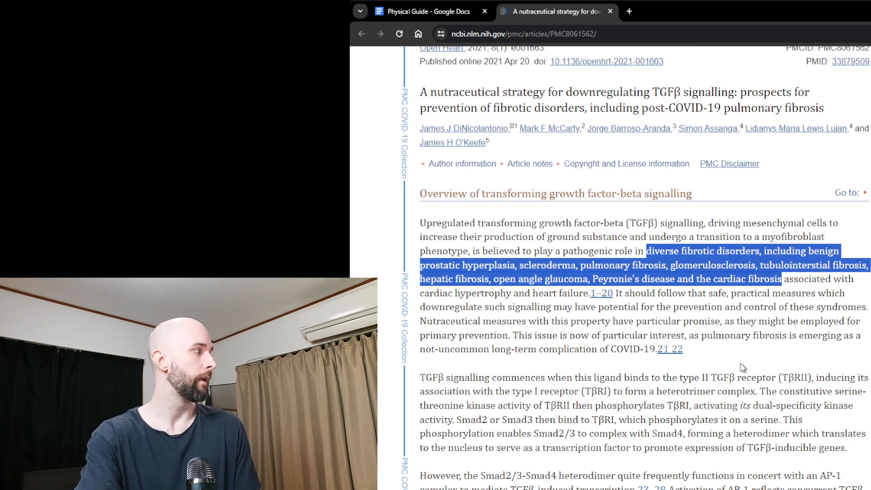
{"action": "mouse_move", "coordinate": [762, 354]}
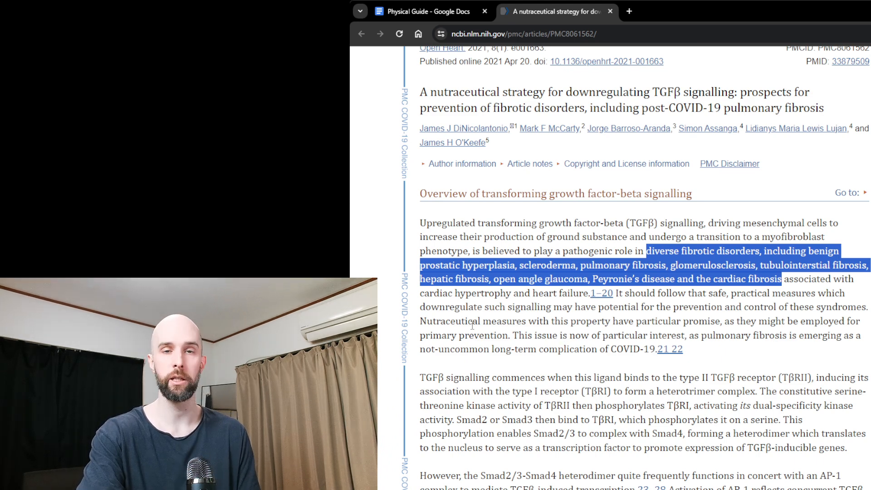
- Scroll the article down to the Box 1 dose schedules, then switch to the Physical Guide document
{"action": "scroll", "scroll_direction": "down", "scroll_amount": 3}
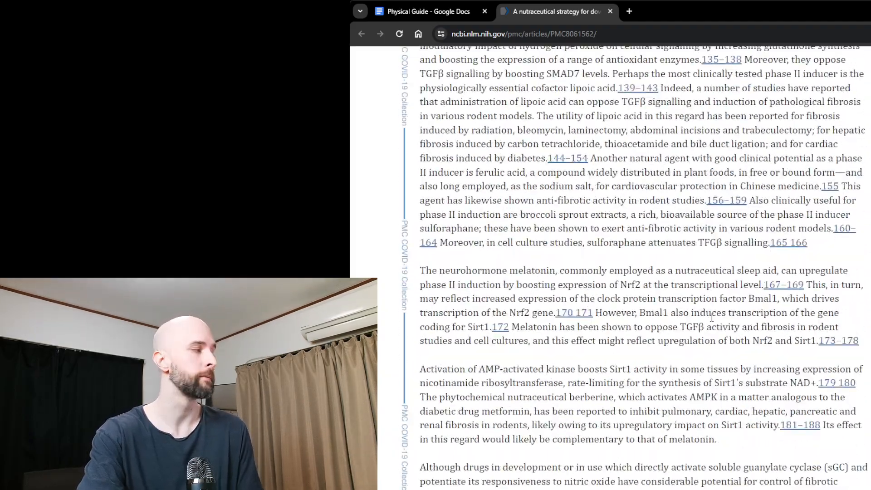
{"action": "scroll", "scroll_direction": "down", "scroll_amount": 3}
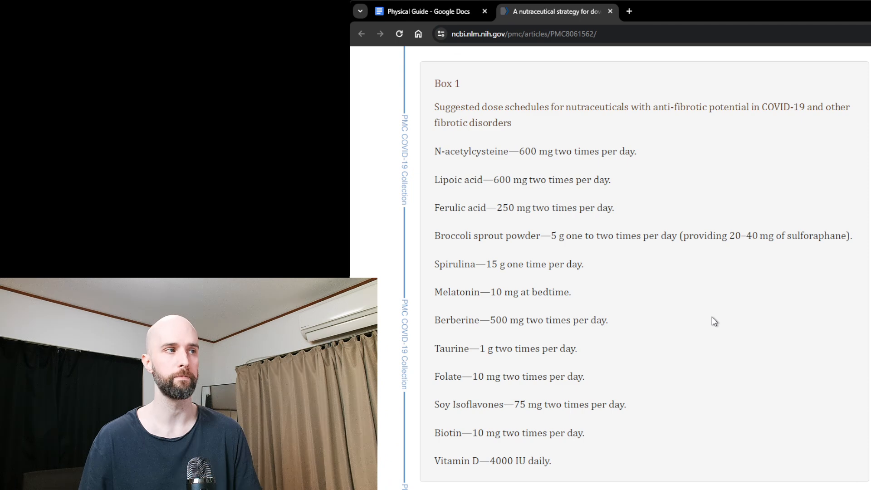
{"action": "mouse_move", "coordinate": [568, 249]}
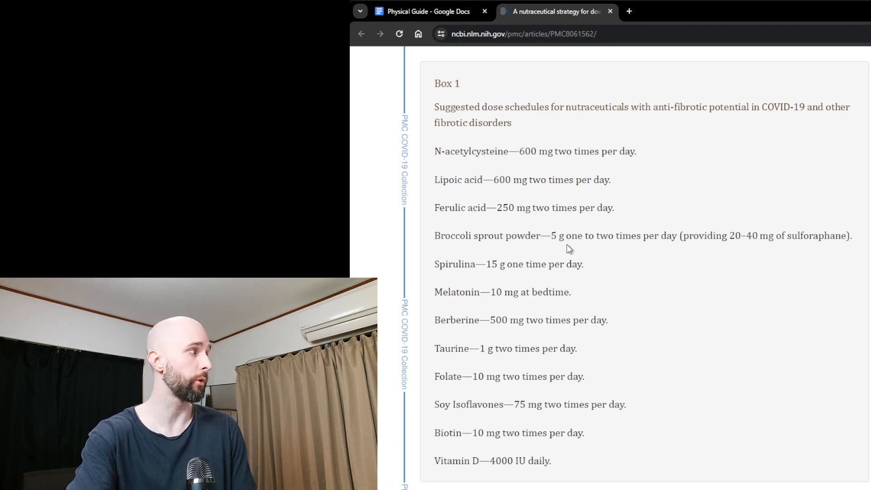
{"action": "mouse_move", "coordinate": [426, 188]}
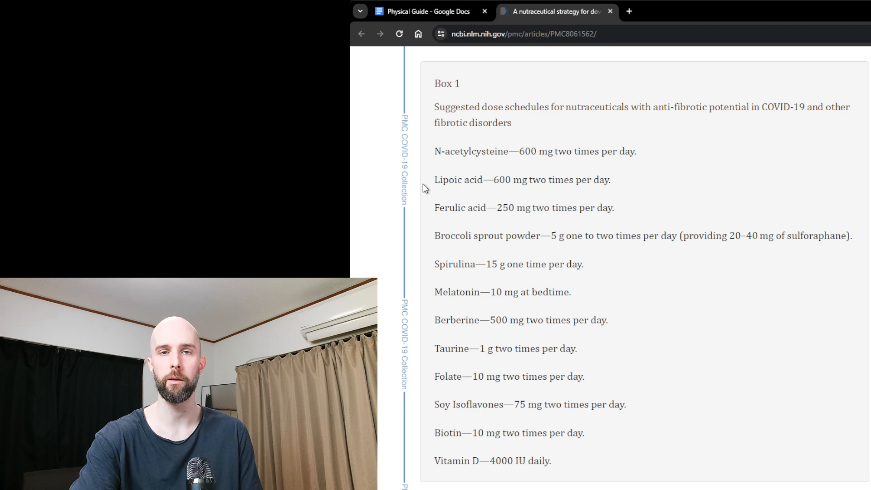
{"action": "left_click", "coordinate": [424, 11]}
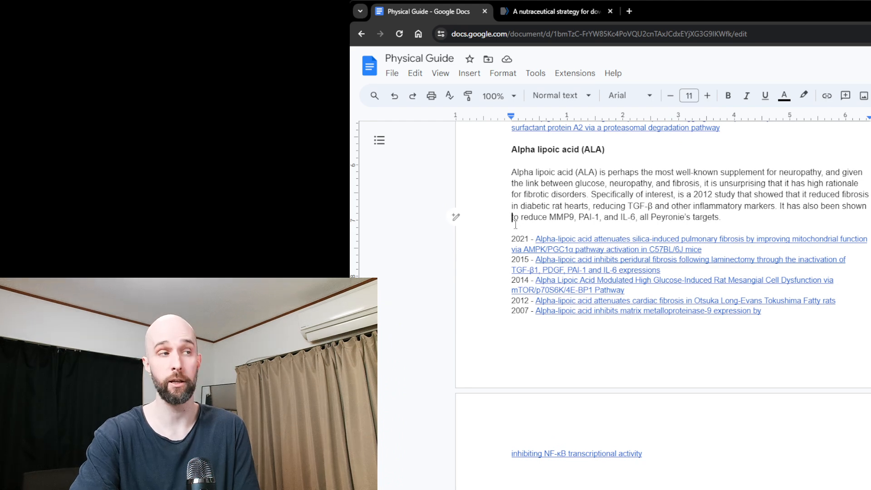
{"action": "mouse_move", "coordinate": [455, 310]}
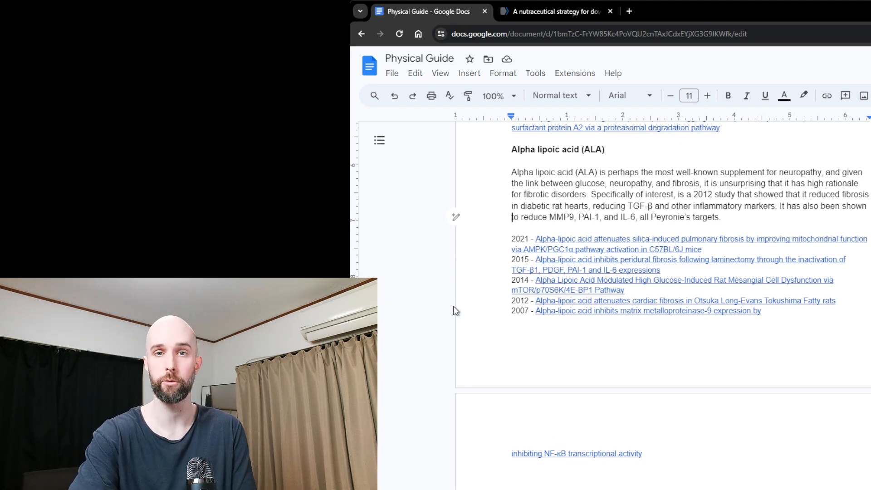
{"action": "mouse_move", "coordinate": [376, 268]}
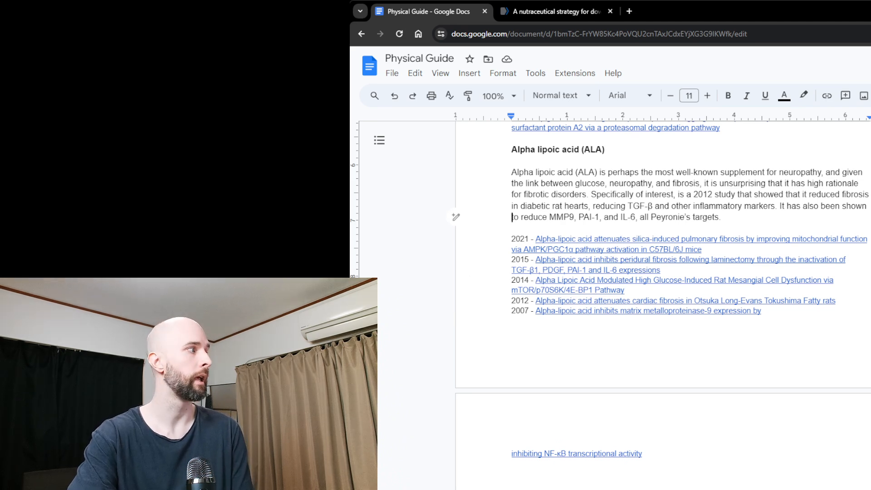
{"action": "mouse_move", "coordinate": [565, 65]}
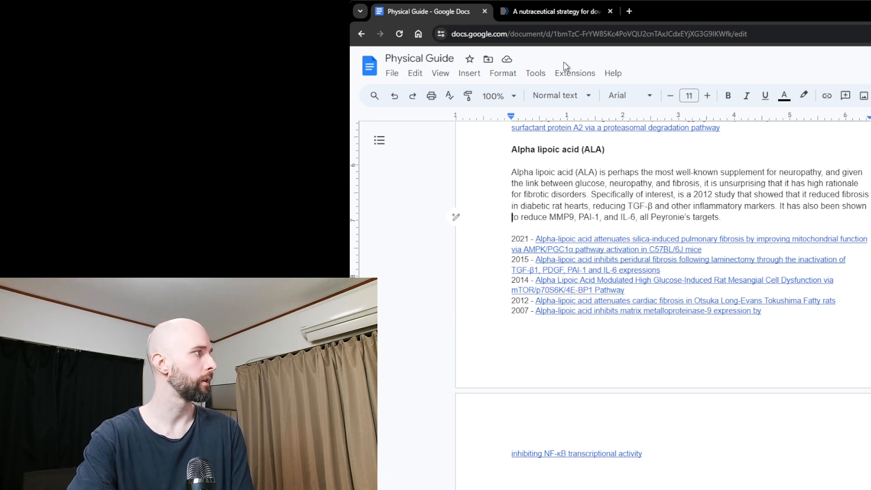
- After reading the Alpha lipoic acid section, return to the nutraceutical TGFβ article
{"action": "left_click", "coordinate": [554, 11]}
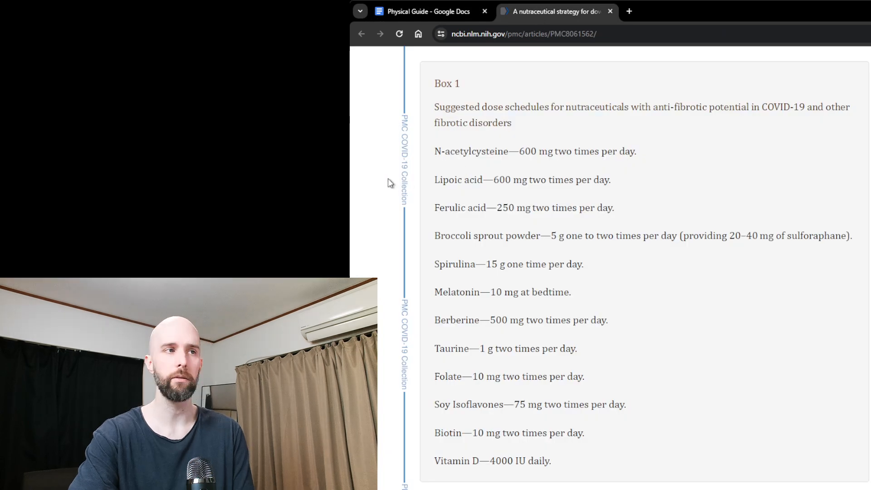
- Highlight 'Ferulic acid' (250 mg twice daily) in the Box 1 dose list
{"action": "left_click_drag", "start_coordinate": [493, 179], "coordinate": [610, 180]}
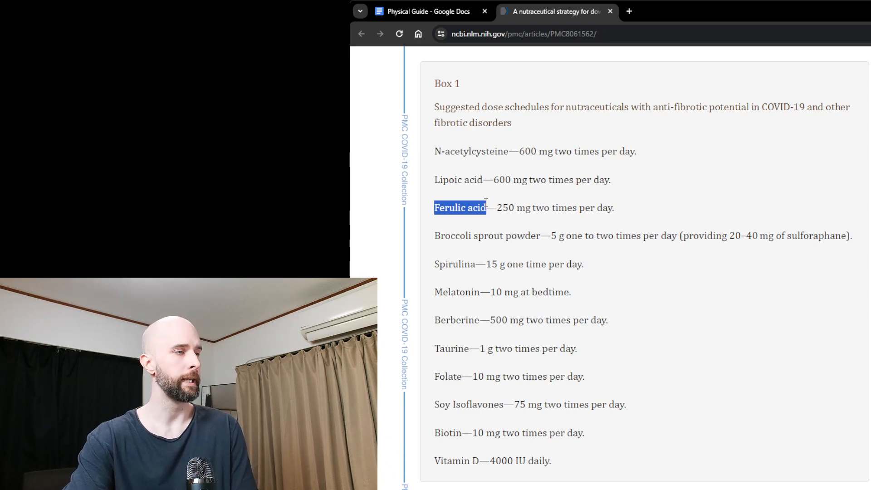
{"action": "mouse_move", "coordinate": [444, 221]}
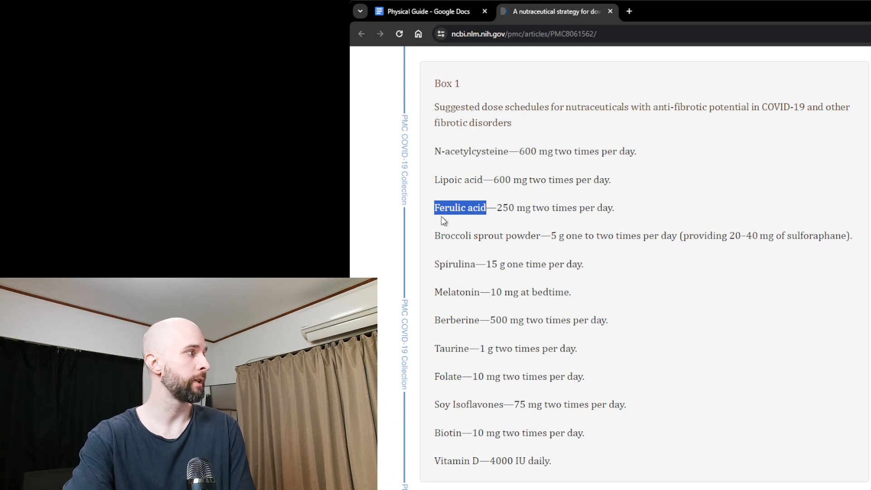
{"action": "mouse_move", "coordinate": [434, 238]}
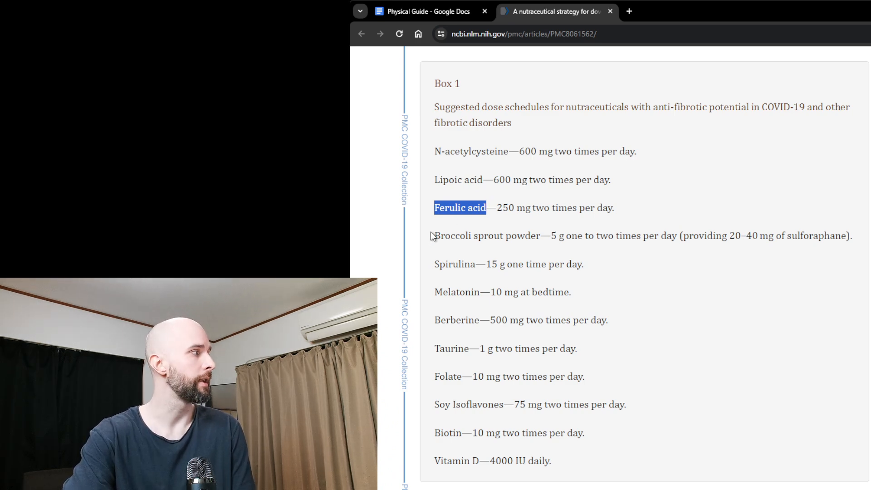